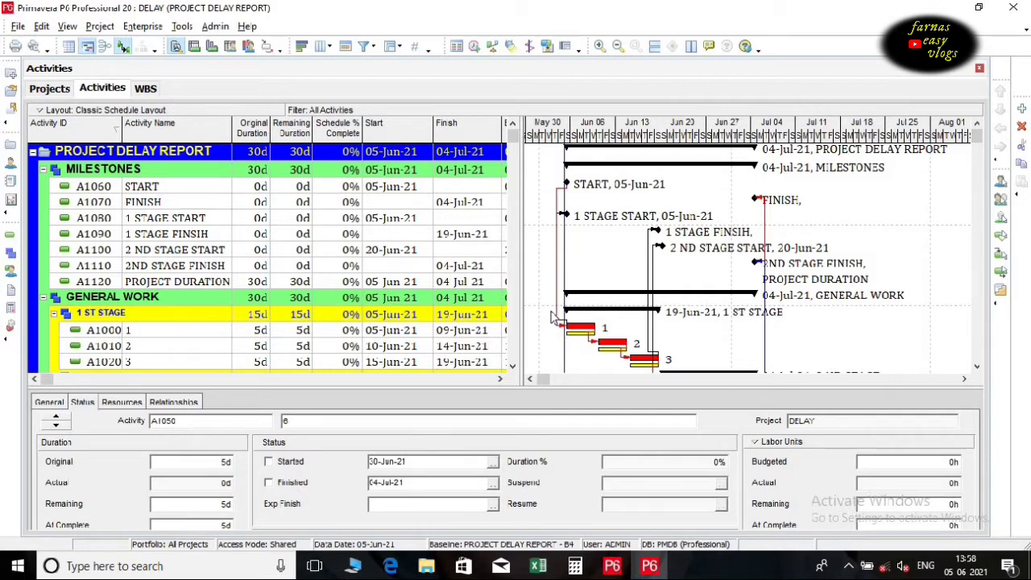
mouse_move(202, 193)
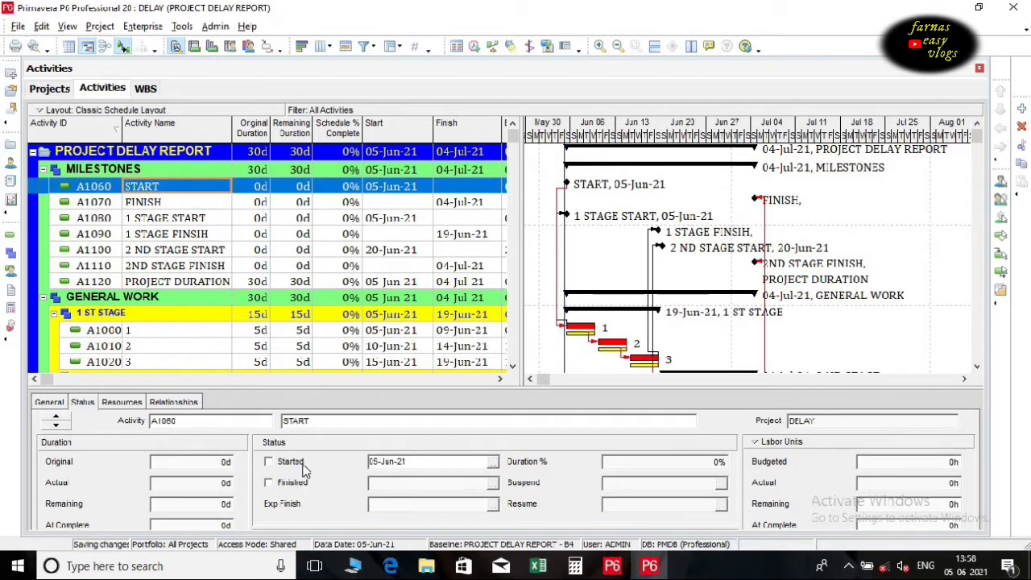
Mark the START and 2ND STAGE START milestones as started
left_click(269, 461)
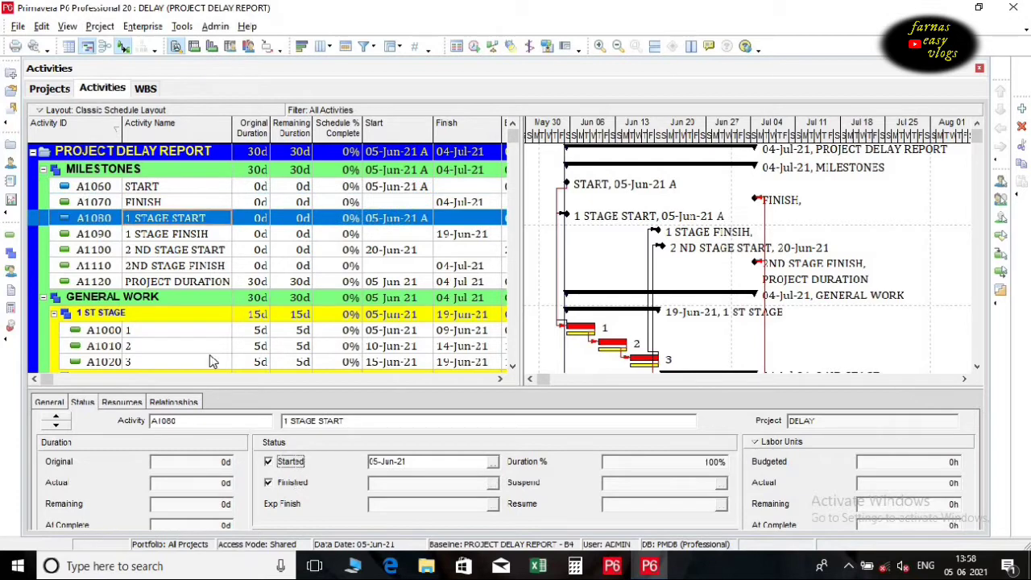
left_click(175, 249)
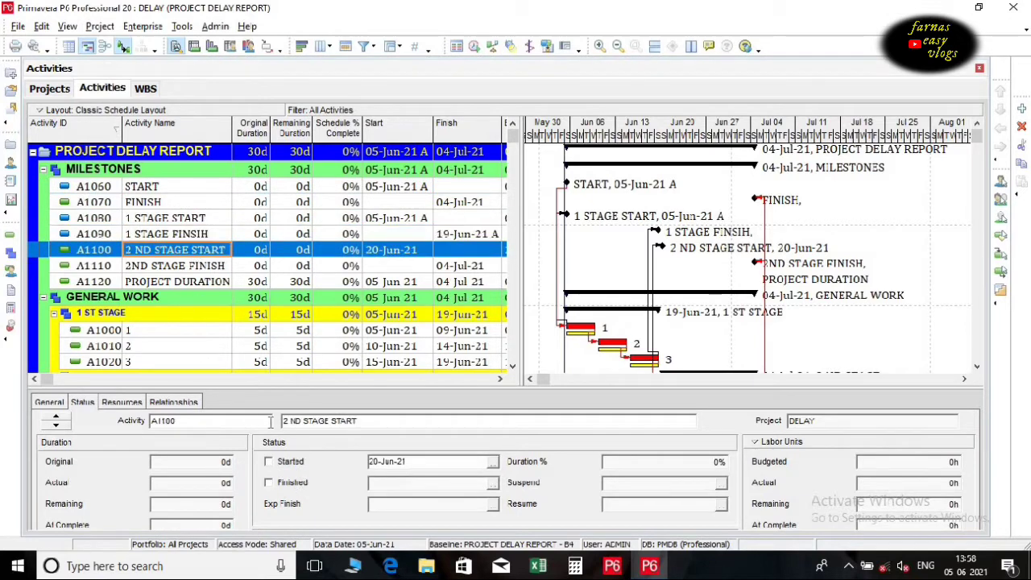
left_click(178, 281)
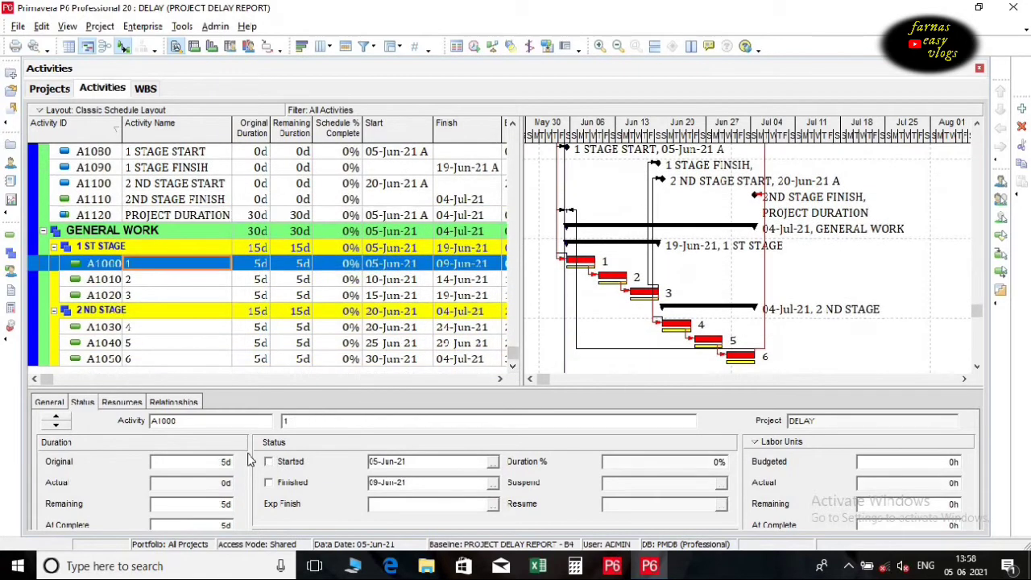
Finish activities 1–3 (activity 3 on 25-Jun-21) and start activity 4 on 26-Jun-21
left_click(103, 278)
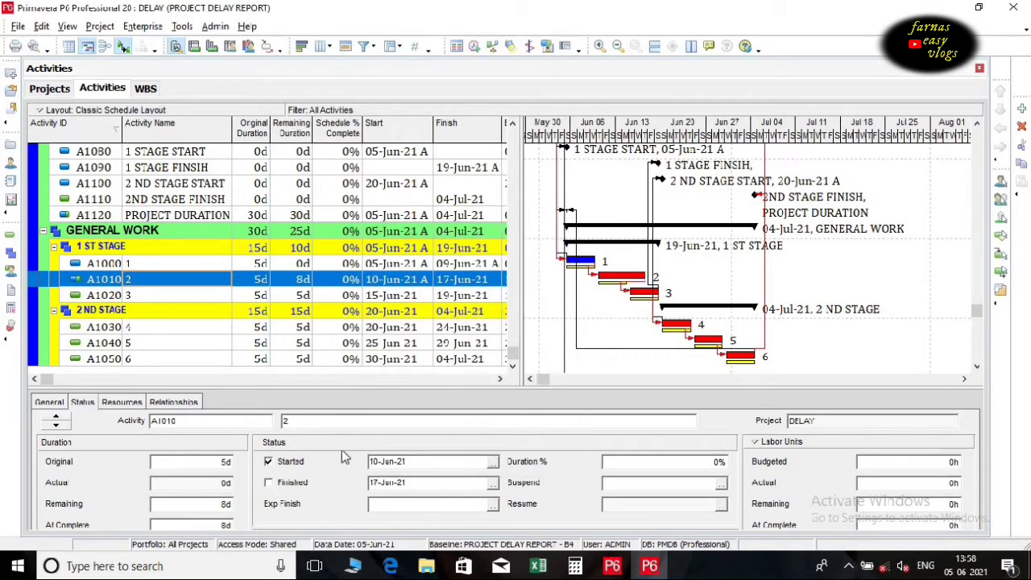
left_click(104, 295)
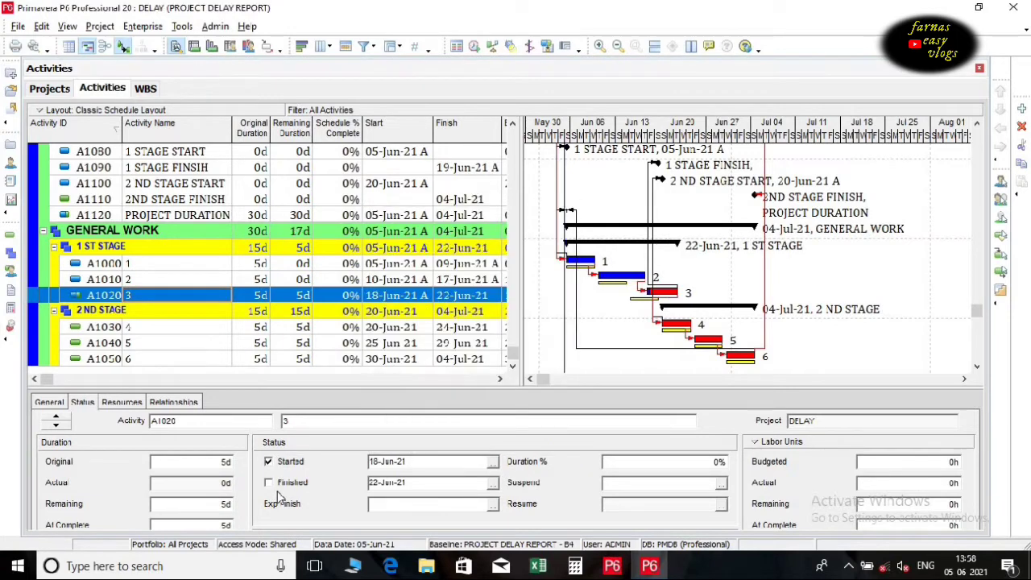
left_click(494, 481)
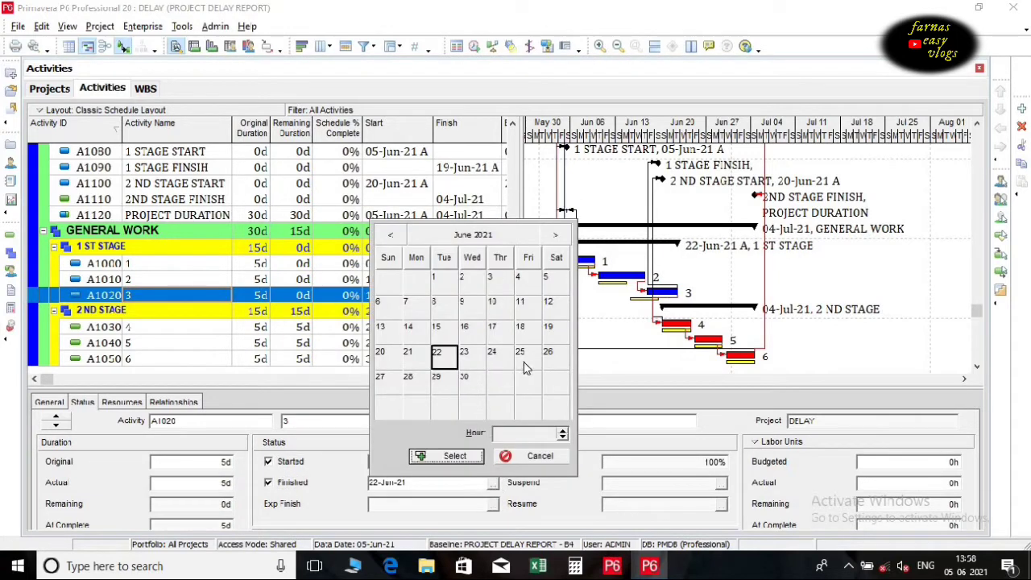
left_click(446, 456)
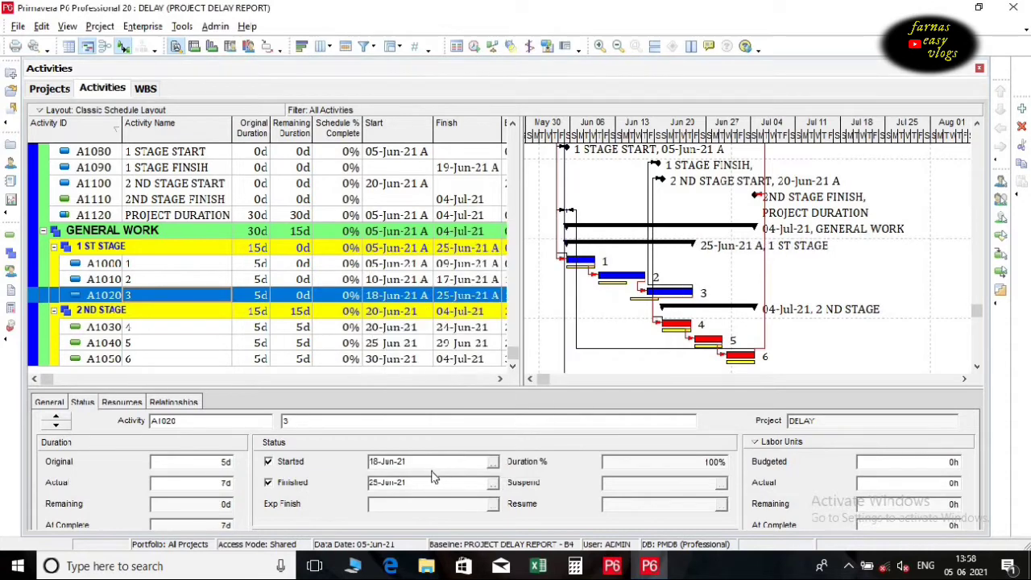
left_click(128, 327)
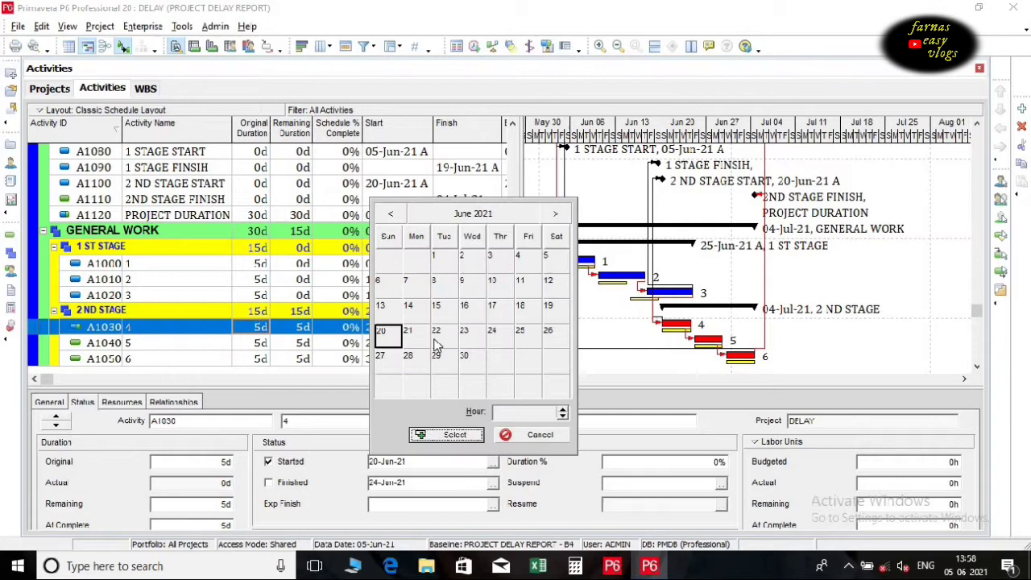
left_click(447, 434)
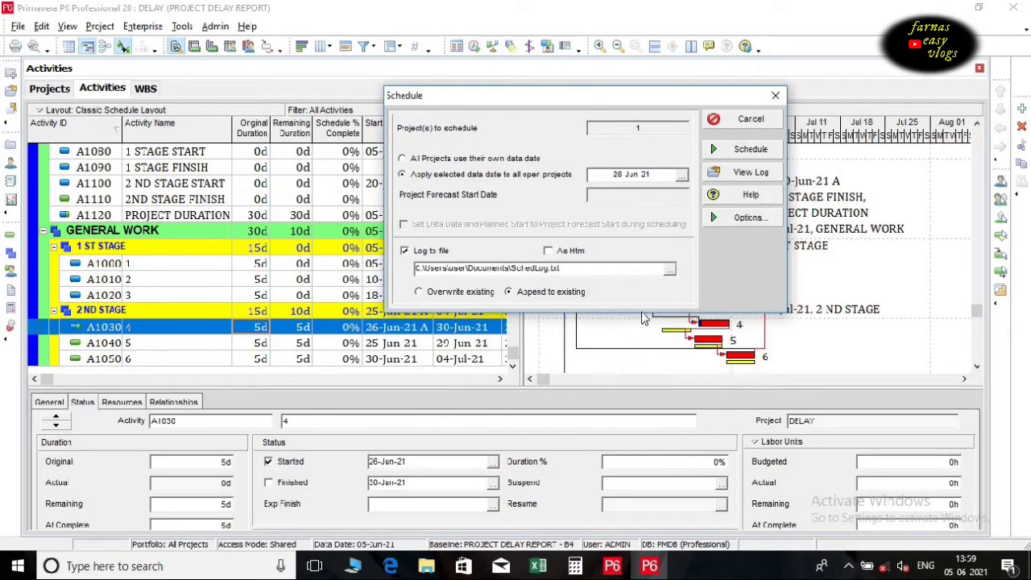
Reschedule the project at a 28-Jun-21 data date and bring up the filters list
left_click(750, 148)
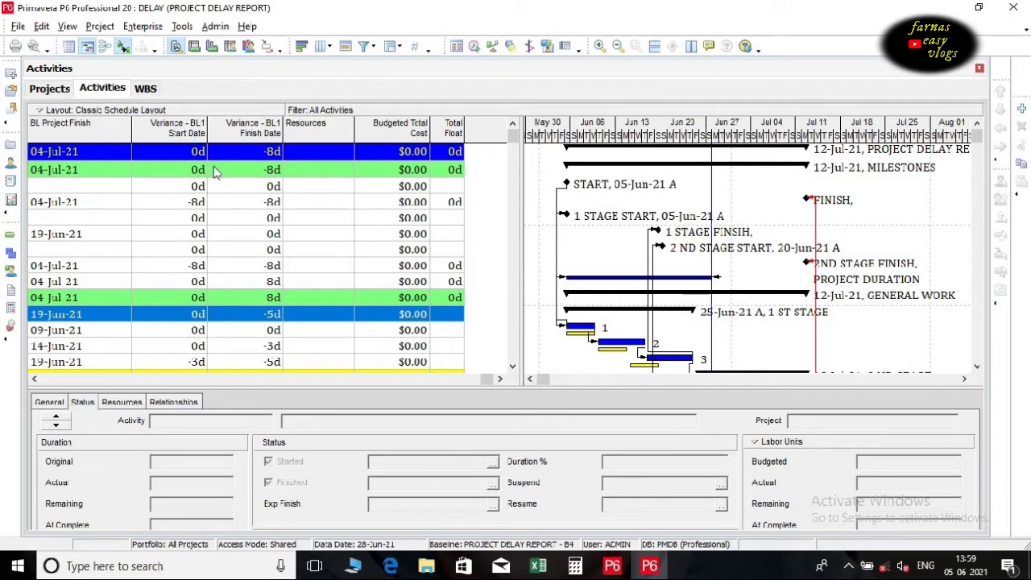
mouse_move(379, 58)
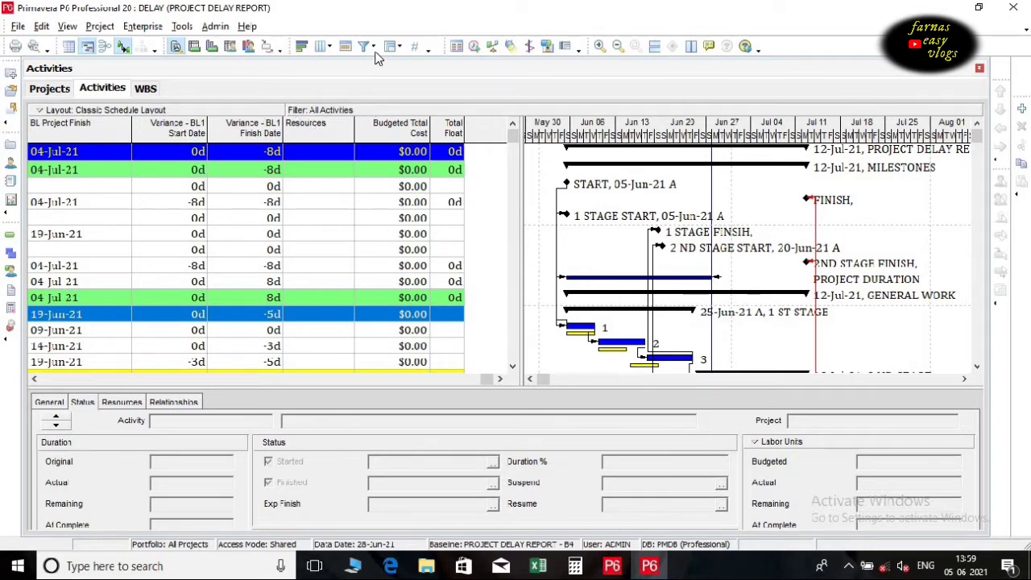
left_click(364, 46)
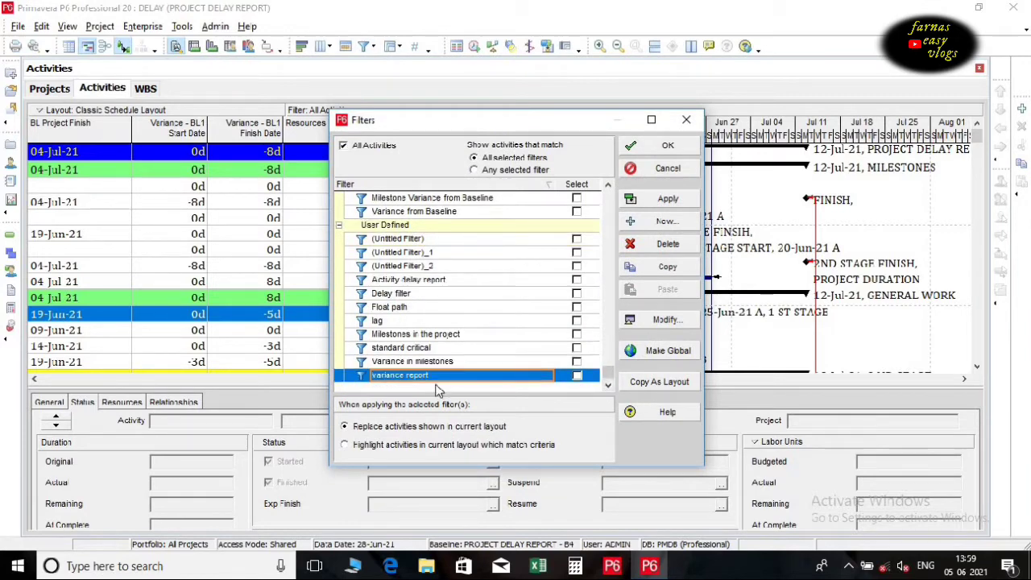
Review the 'variance report' filter's nonzero baseline start/finish variance criteria and apply it
left_click(577, 375)
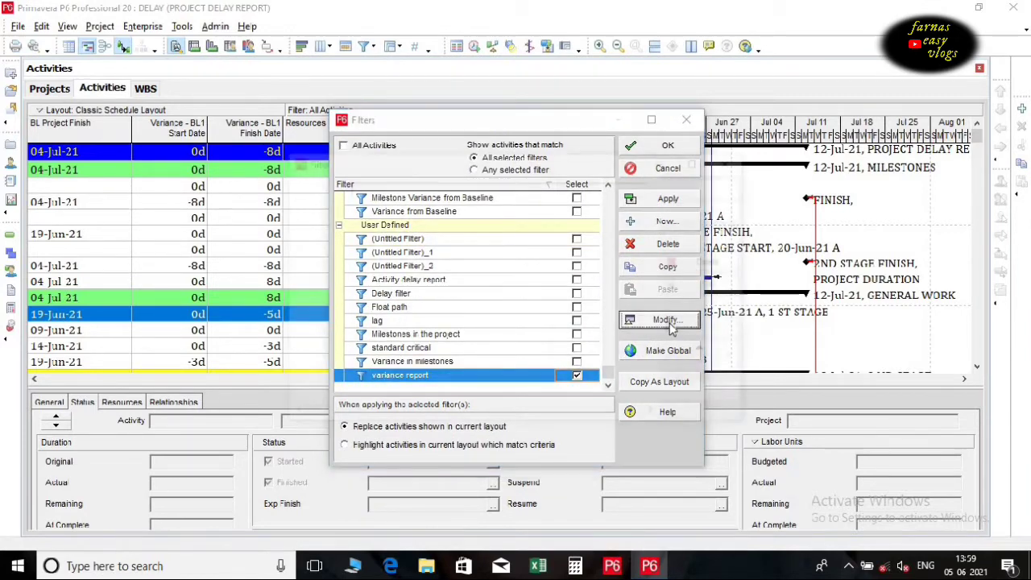
left_click(665, 320)
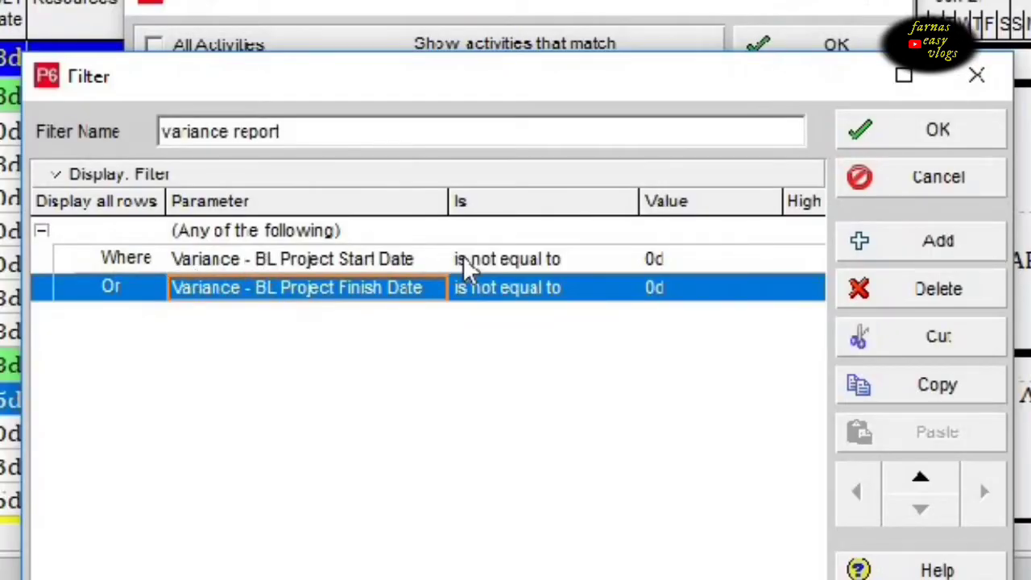
left_click(710, 259)
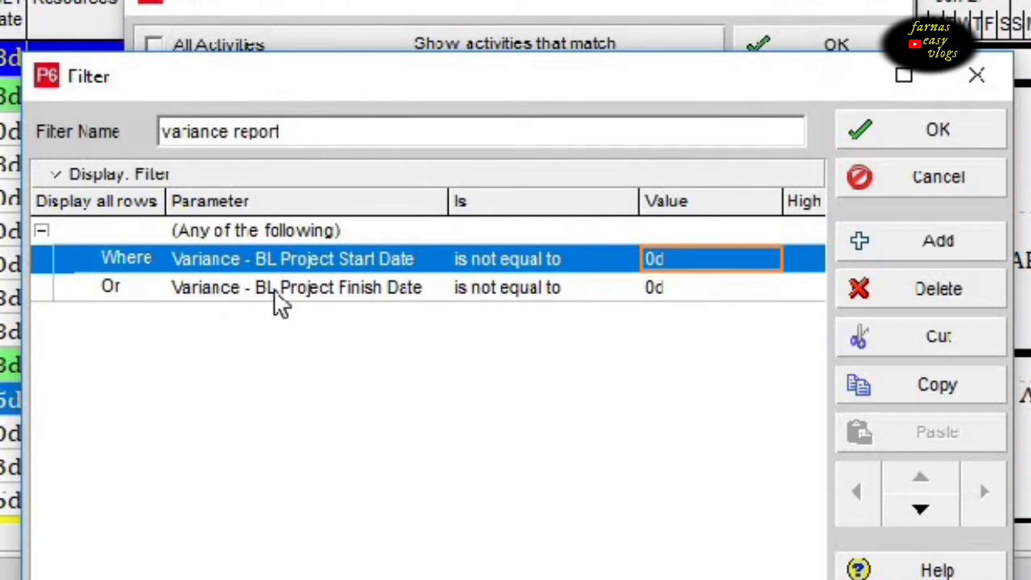
mouse_move(665, 304)
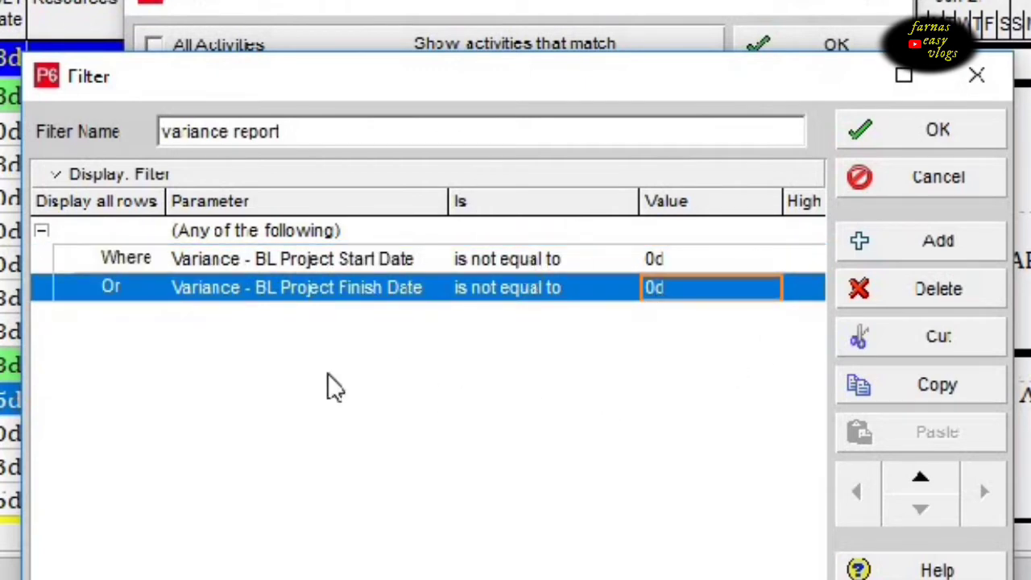
mouse_move(554, 507)
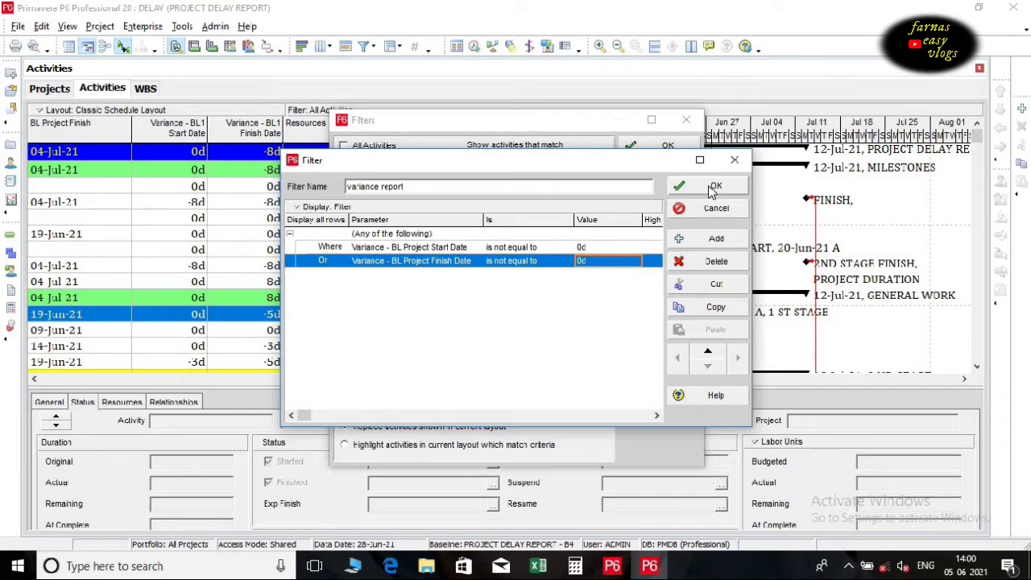
left_click(715, 186)
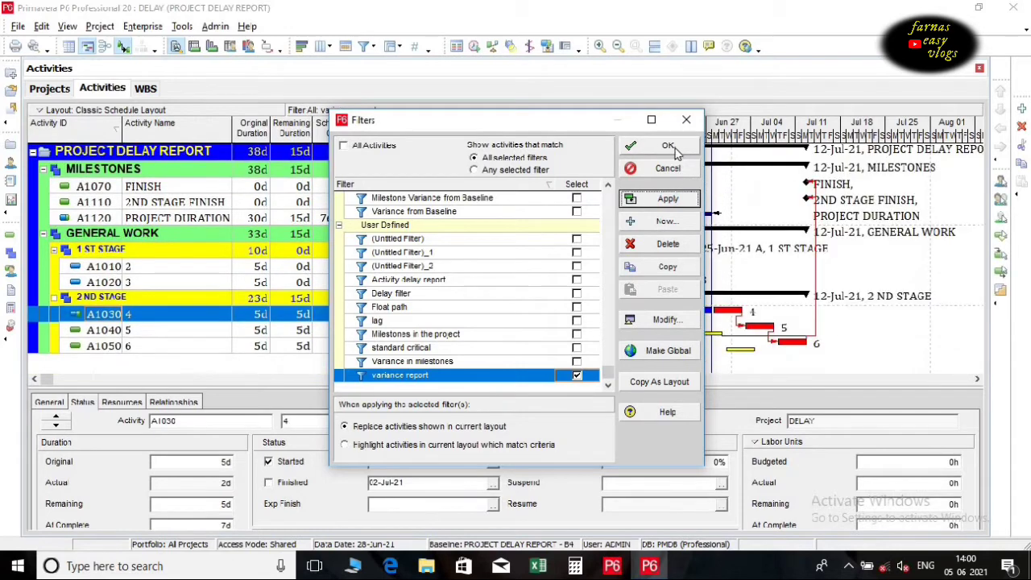
left_click(668, 146)
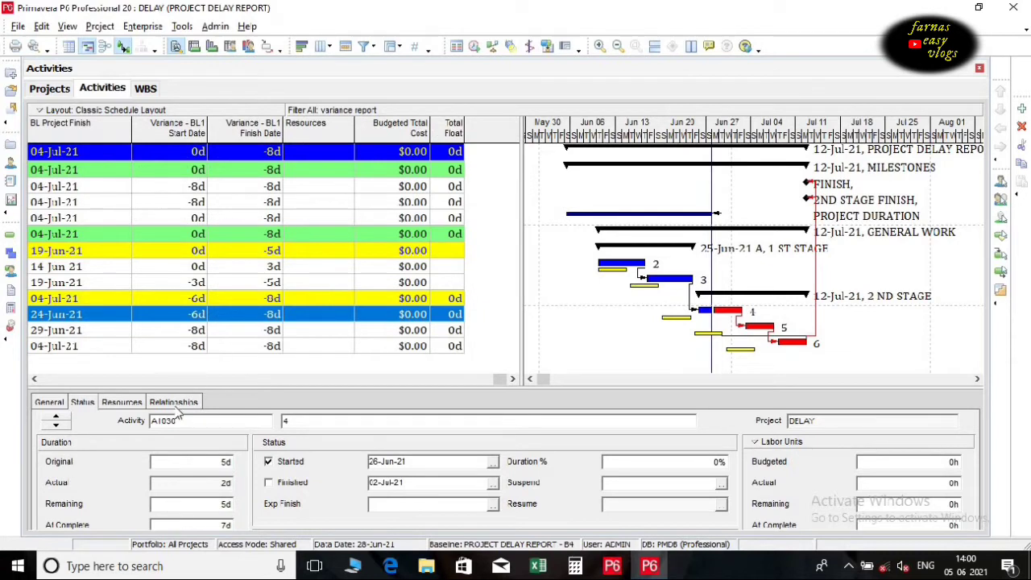
mouse_move(32, 385)
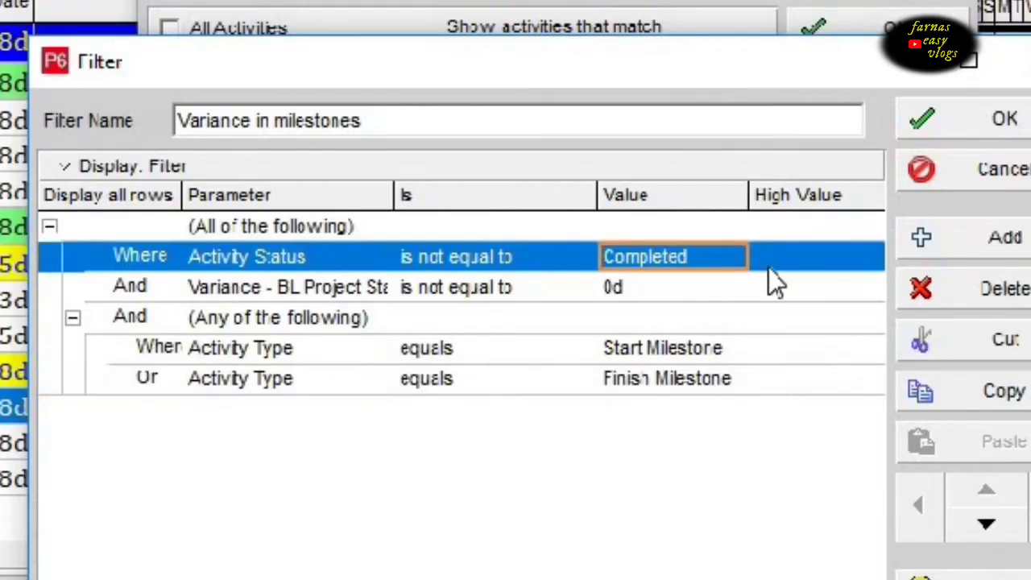
mouse_move(697, 310)
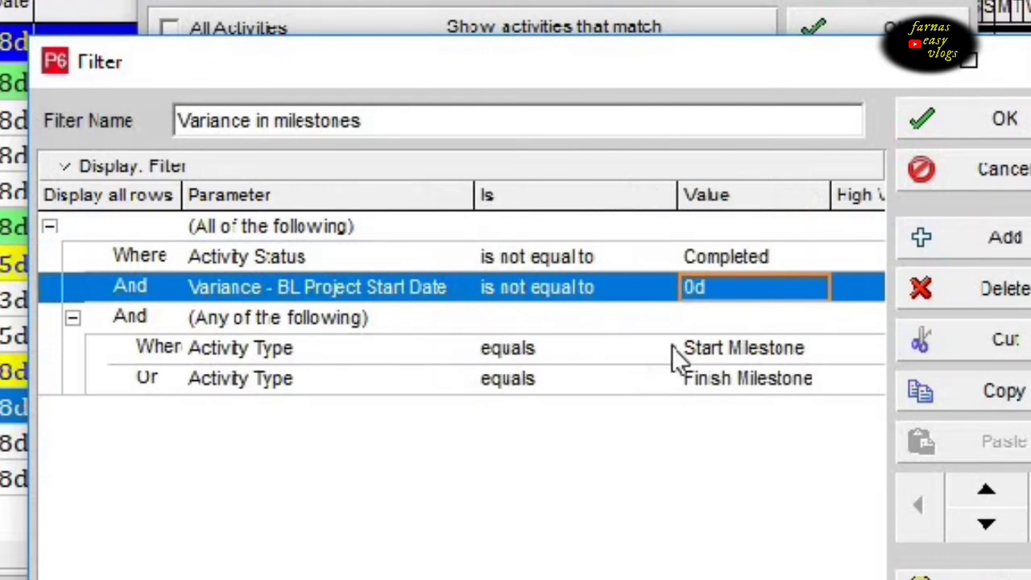
mouse_move(548, 423)
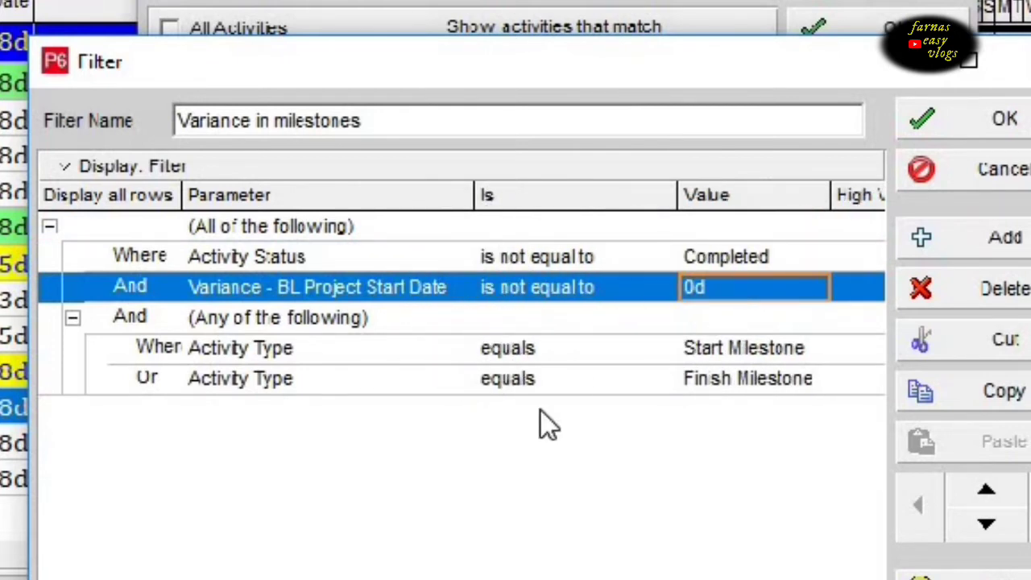
Review the 'Variance in milestones' criteria and apply it, showing FINISH and 2ND STAGE FINISH
left_click(278, 317)
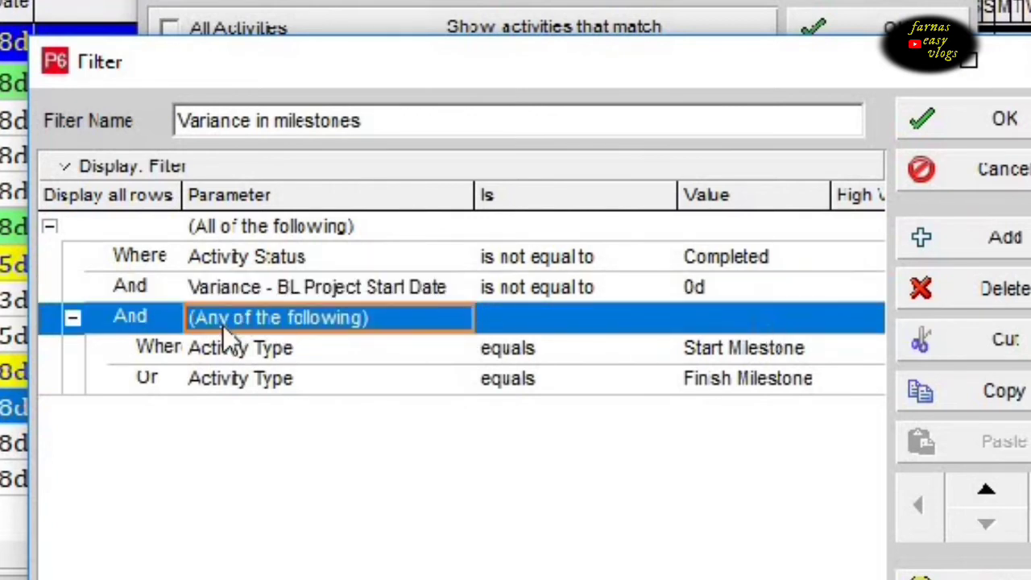
mouse_move(250, 378)
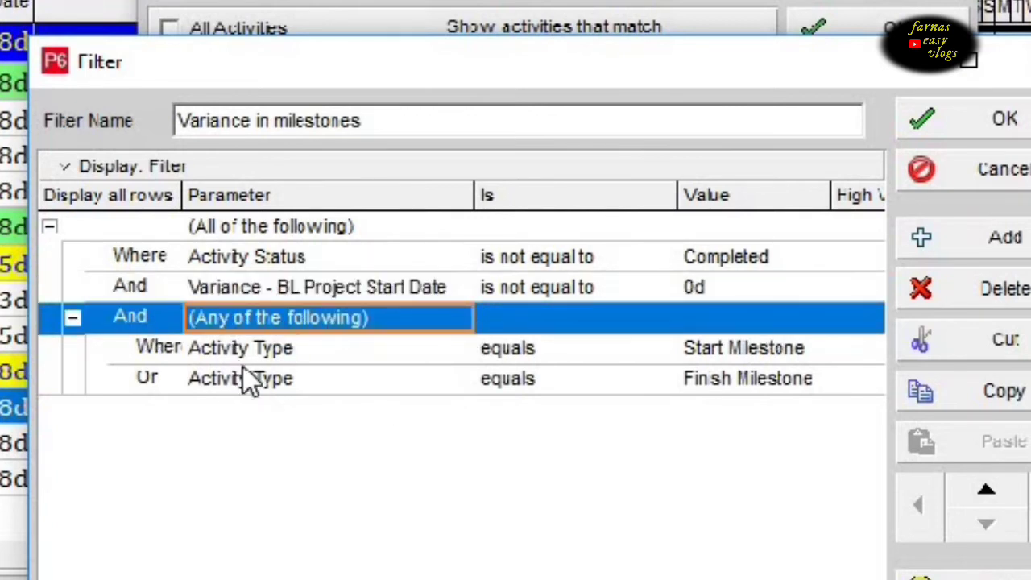
left_click(743, 347)
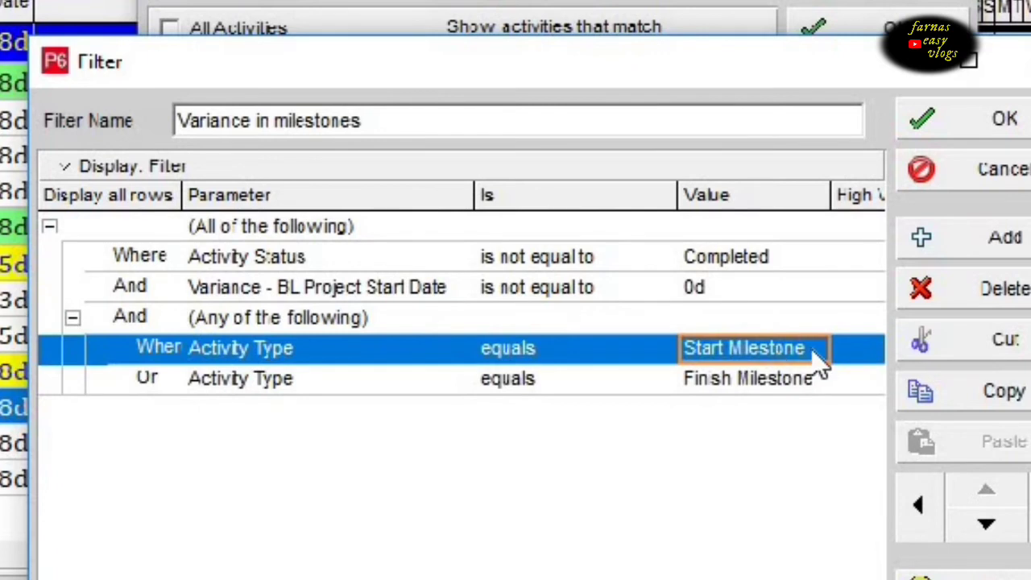
mouse_move(302, 395)
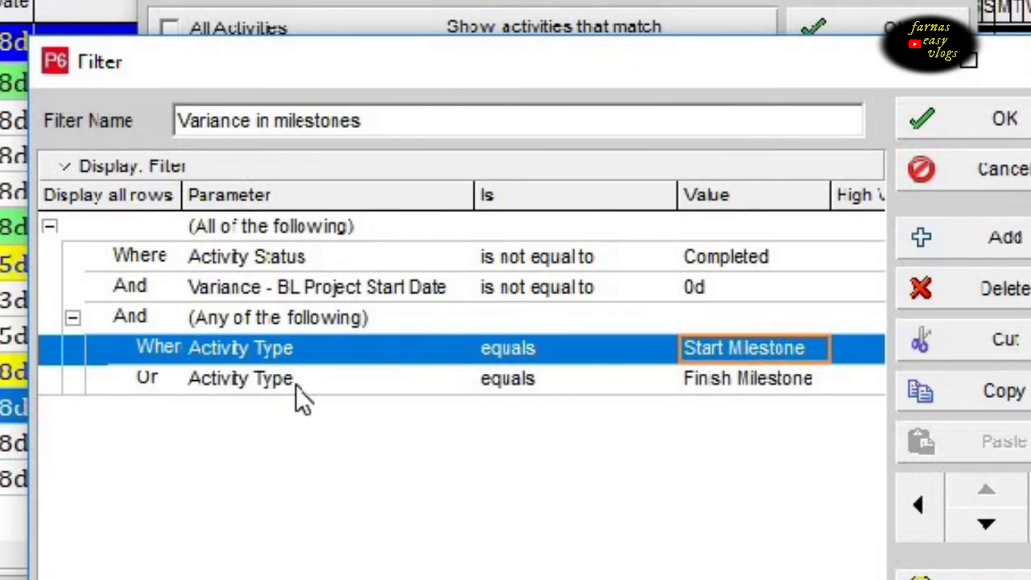
left_click(240, 379)
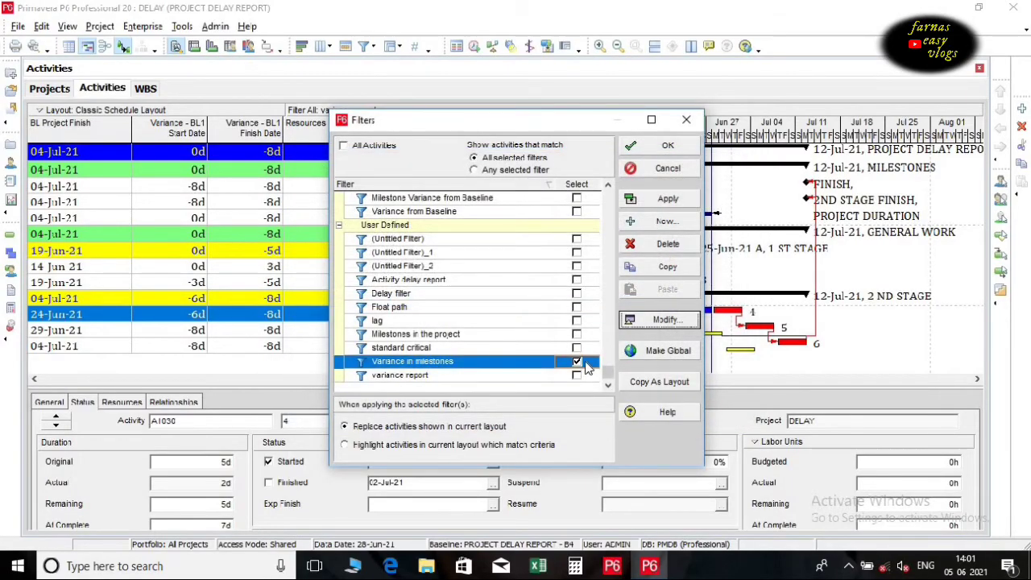
left_click(667, 199)
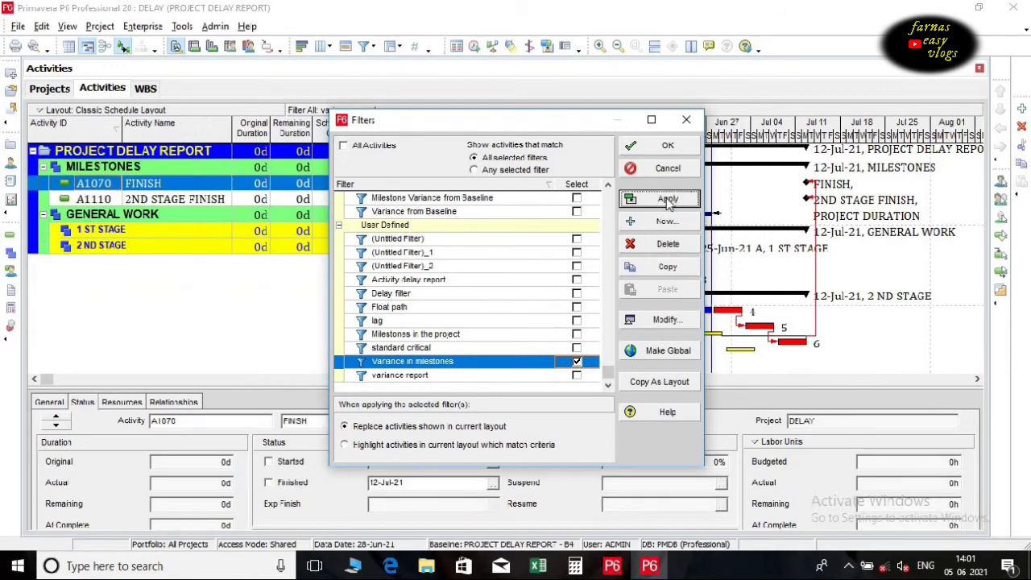
left_click(667, 199)
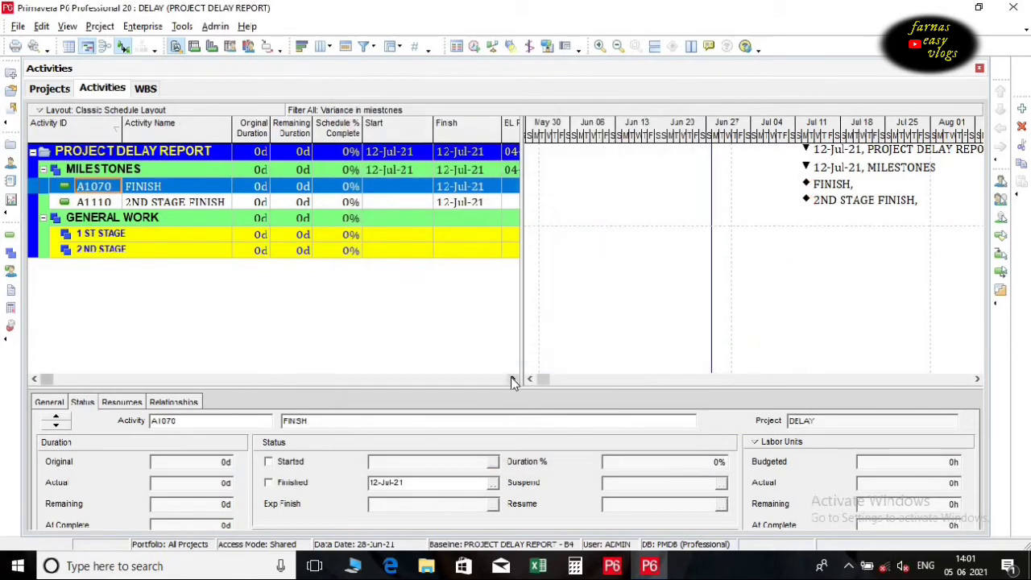